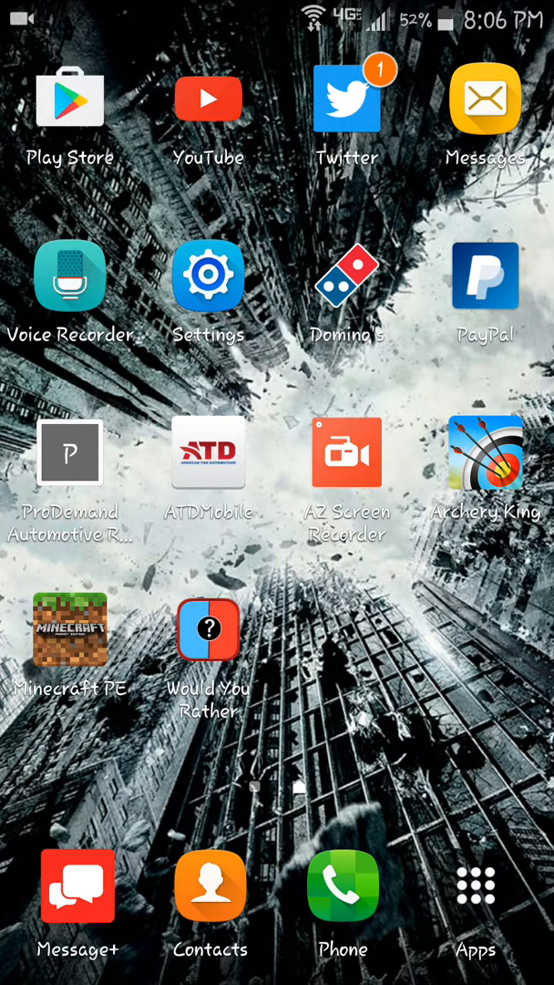
Launch Google Play Store from the Android home screen
left_click(69, 101)
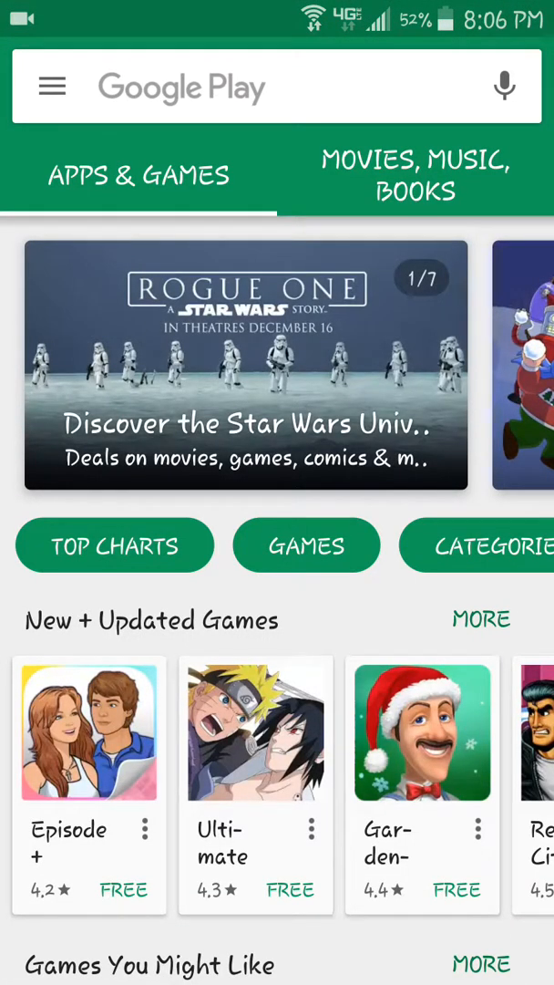
Type 'ADV scr' and pick the 'adv screen recorder' suggestion
left_click(273, 87)
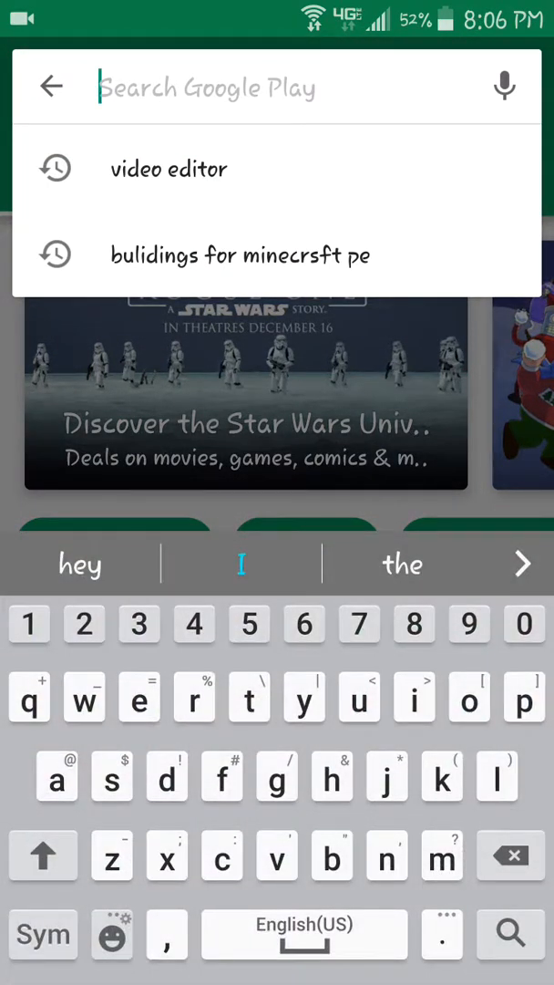
left_click(42, 933)
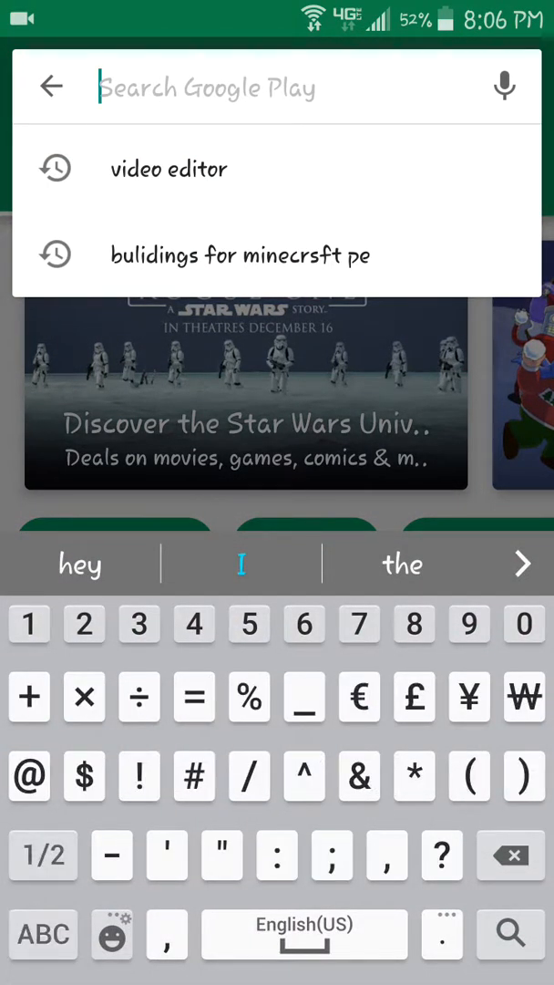
left_click(42, 933)
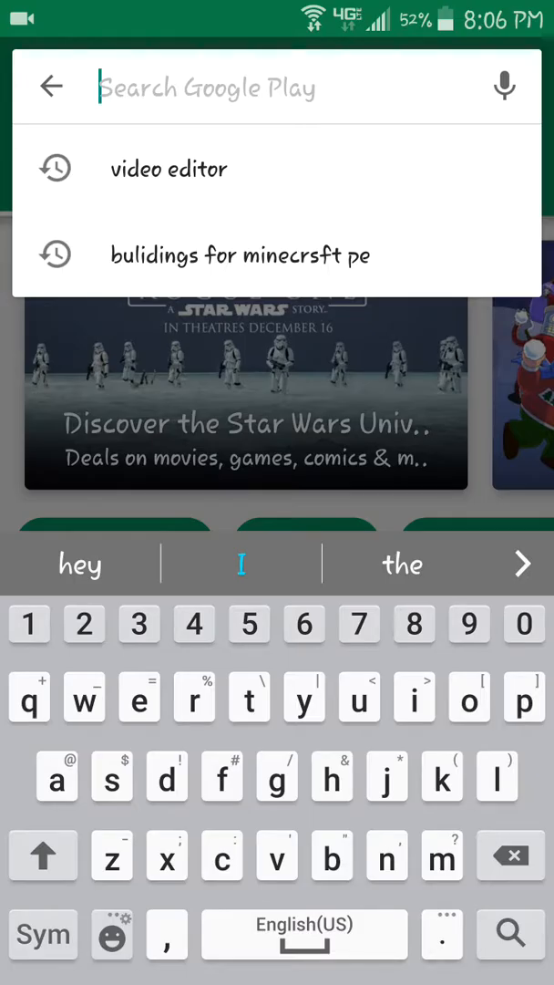
left_click(42, 855)
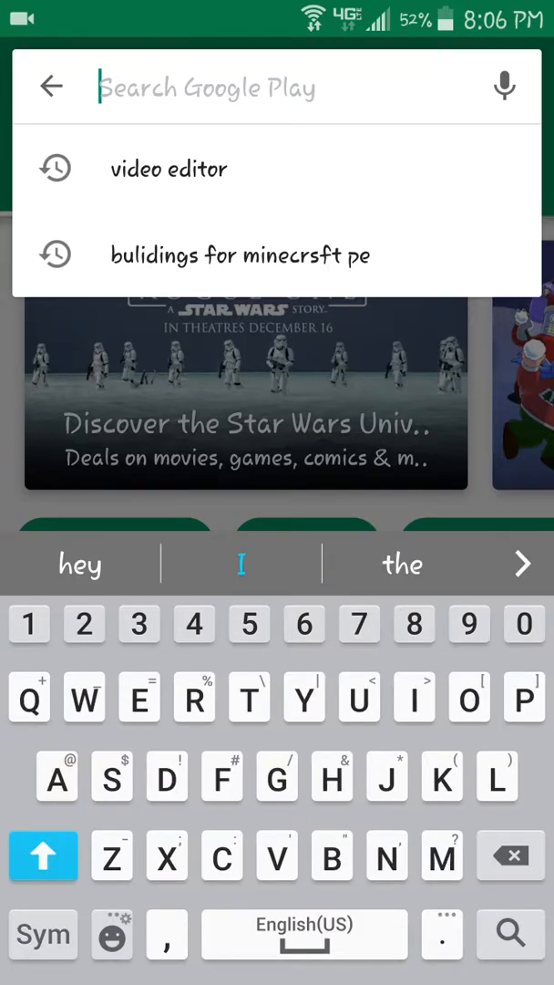
type("ADV")
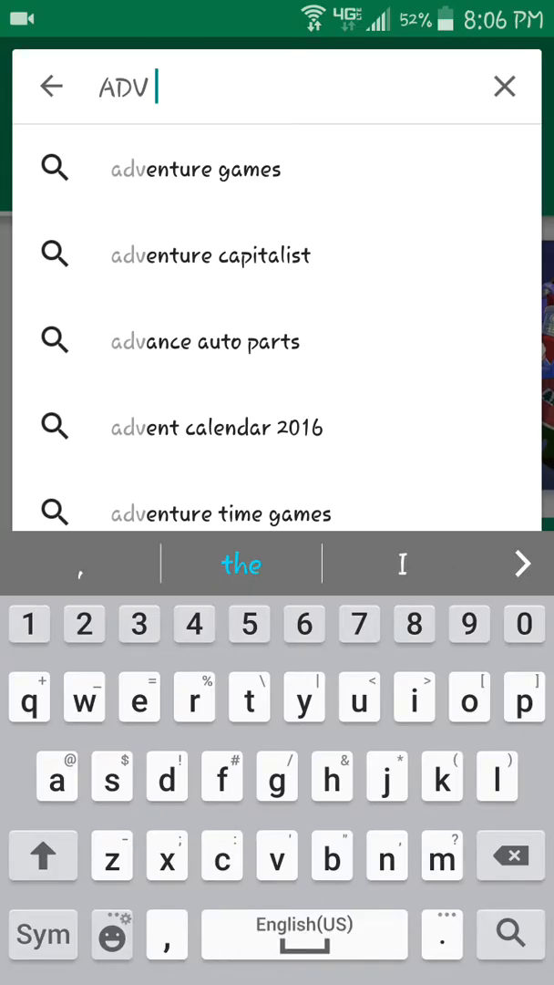
type("scr")
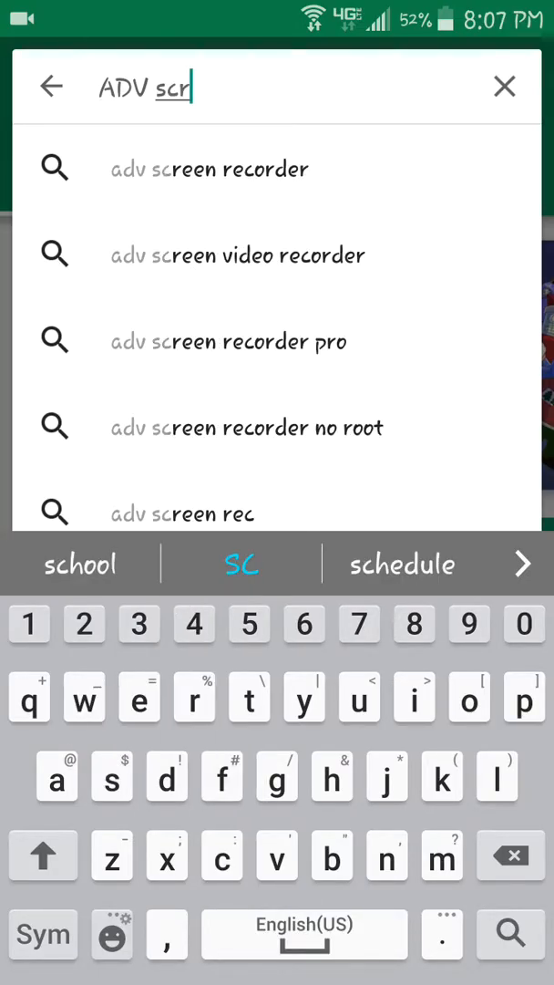
left_click(209, 169)
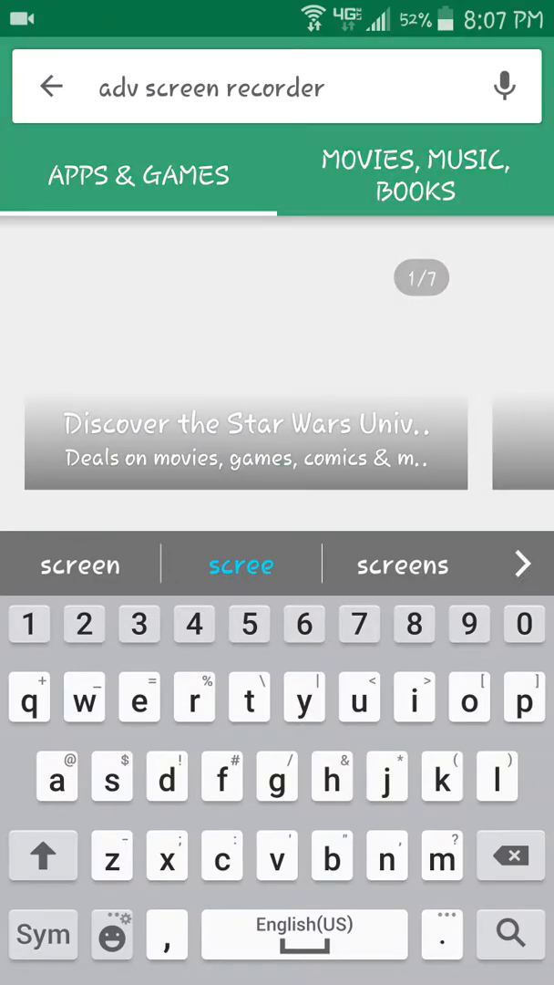
Open ByteRev's ADV Screen Recorder page and scroll through its details
left_click(510, 934)
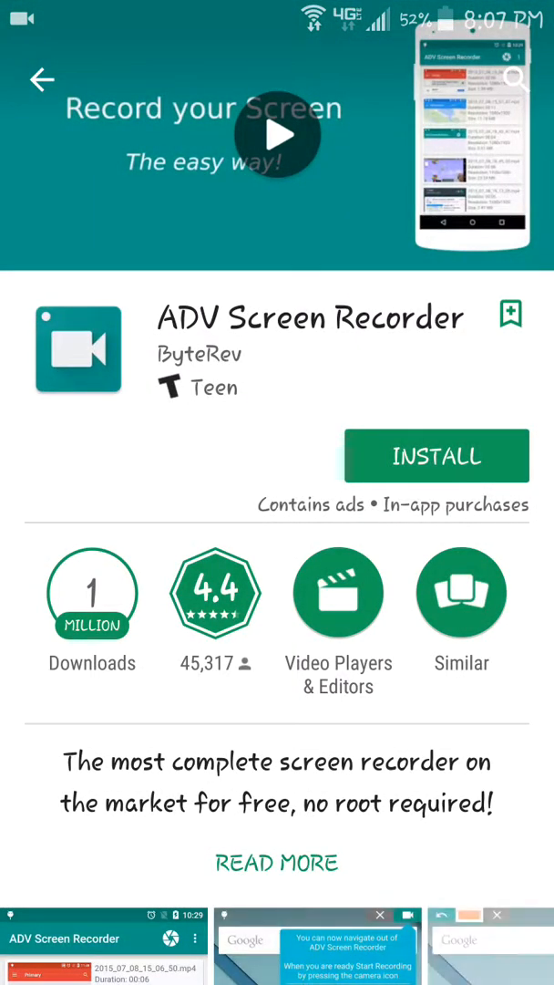
scroll("up", 3)
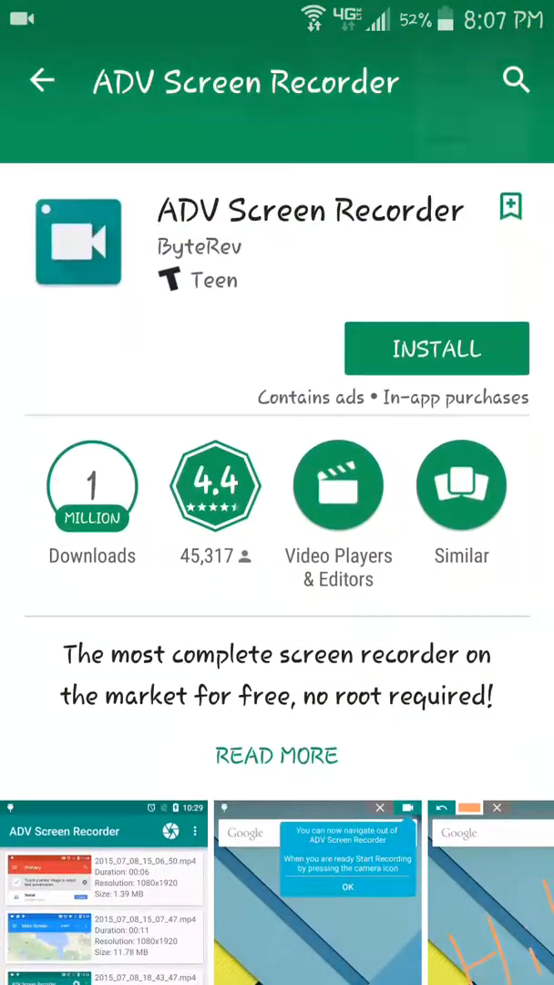
scroll("up", 3)
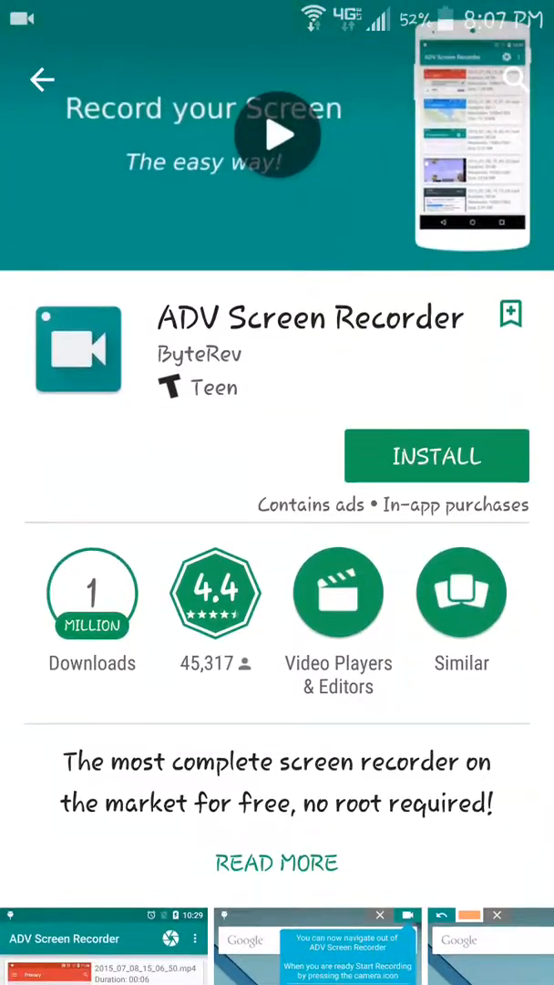
scroll("up", 3)
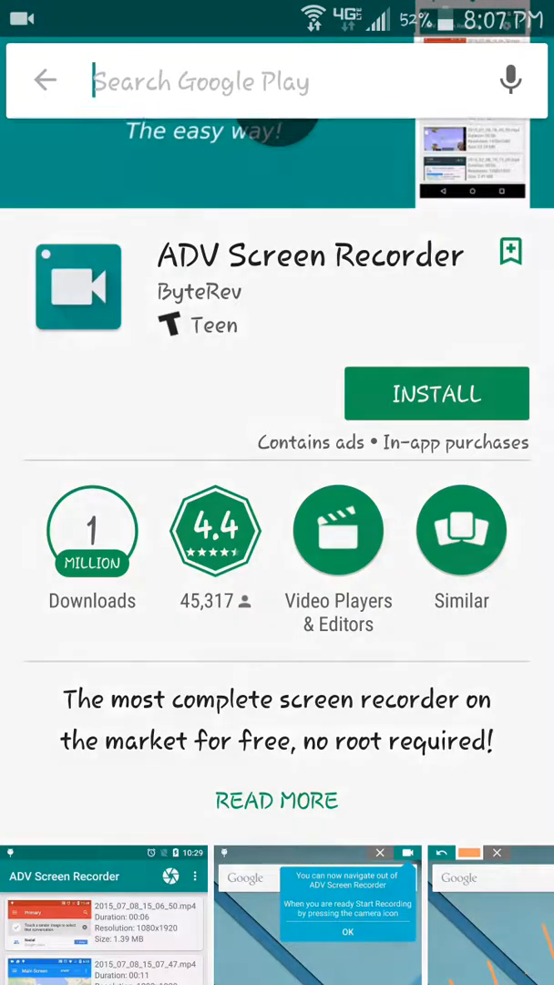
Search the store for 'gamecast' and scroll through the results
left_click(274, 80)
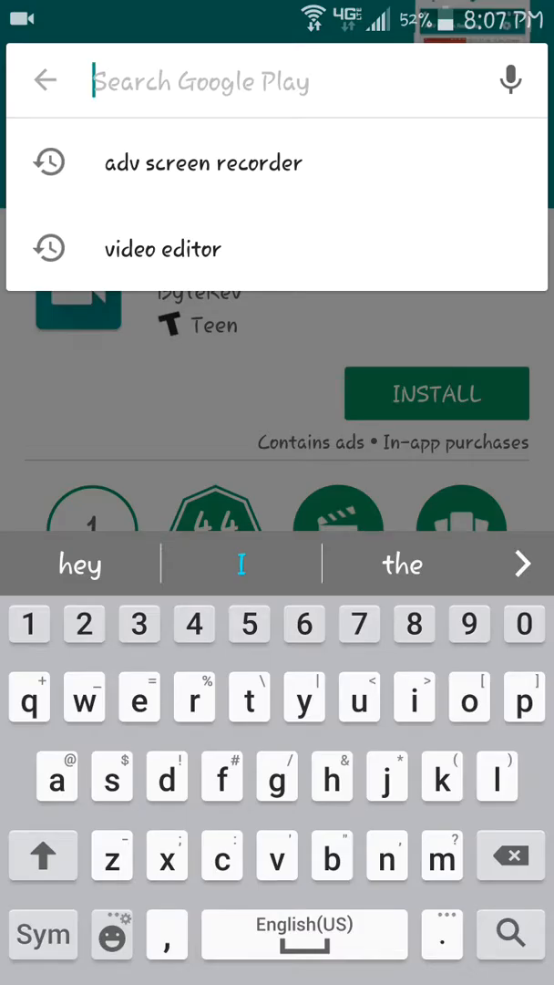
type("gamecast")
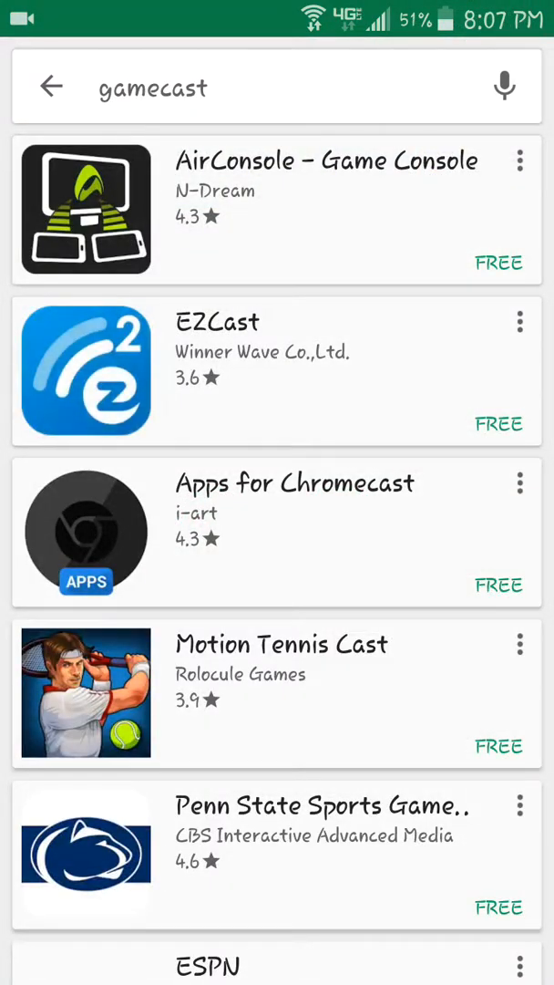
scroll("down", 3)
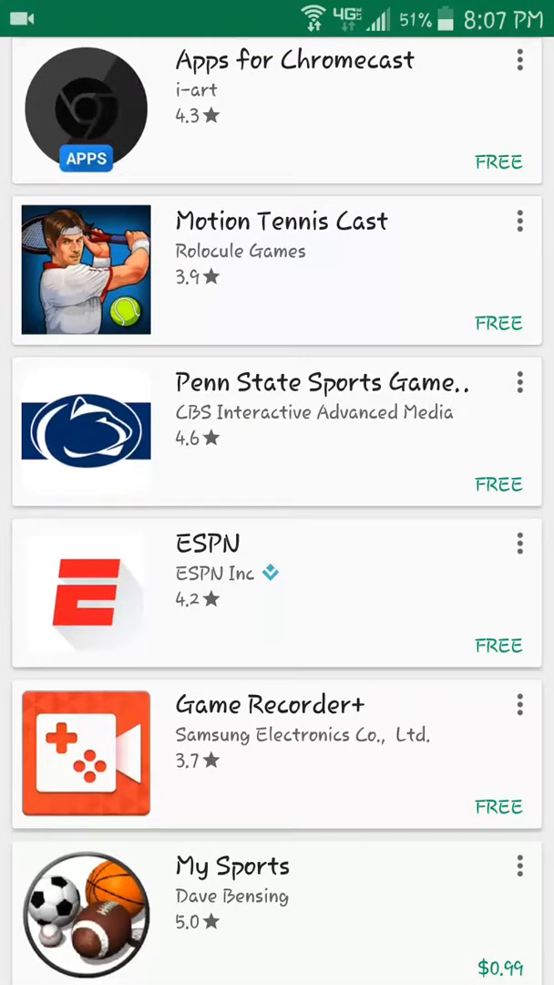
scroll("up", 3)
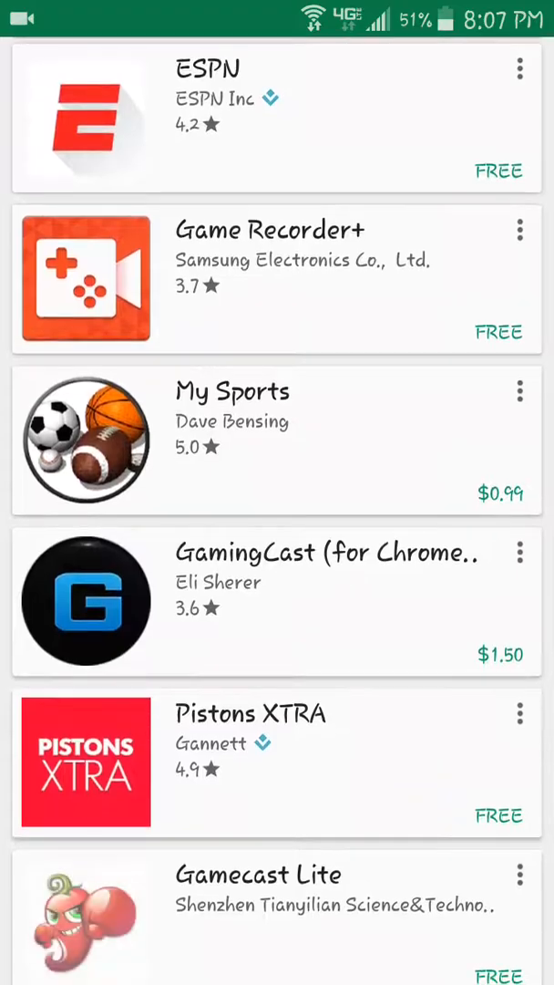
scroll("down", 3)
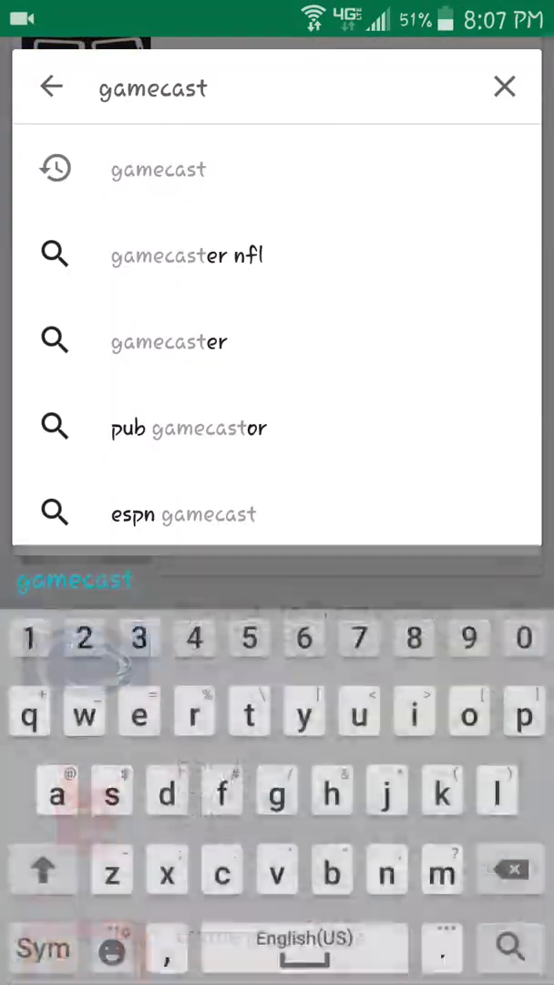
Search 'gamecast screen recorder' and view Samsung's Game Recorder+ page
type("sc")
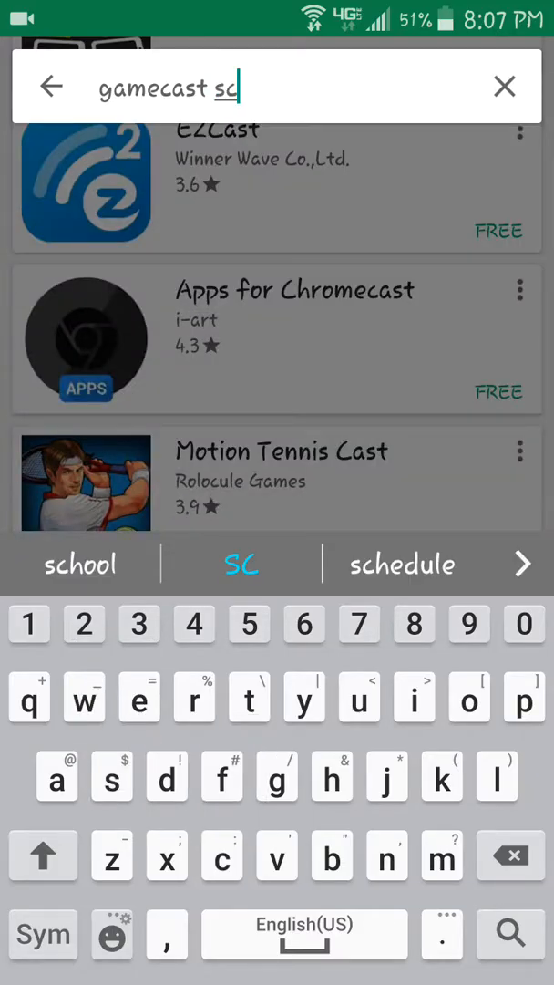
type("reen recorder")
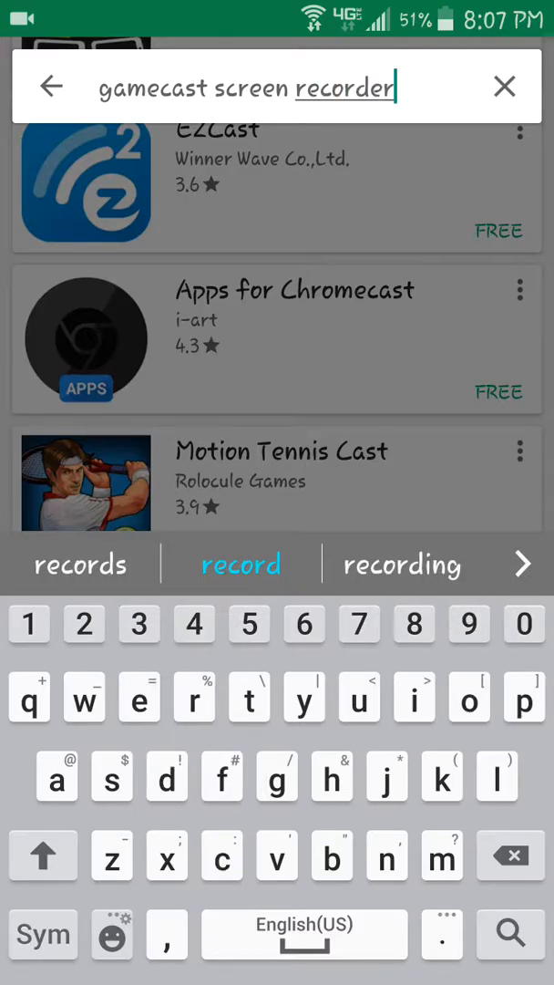
left_click(509, 934)
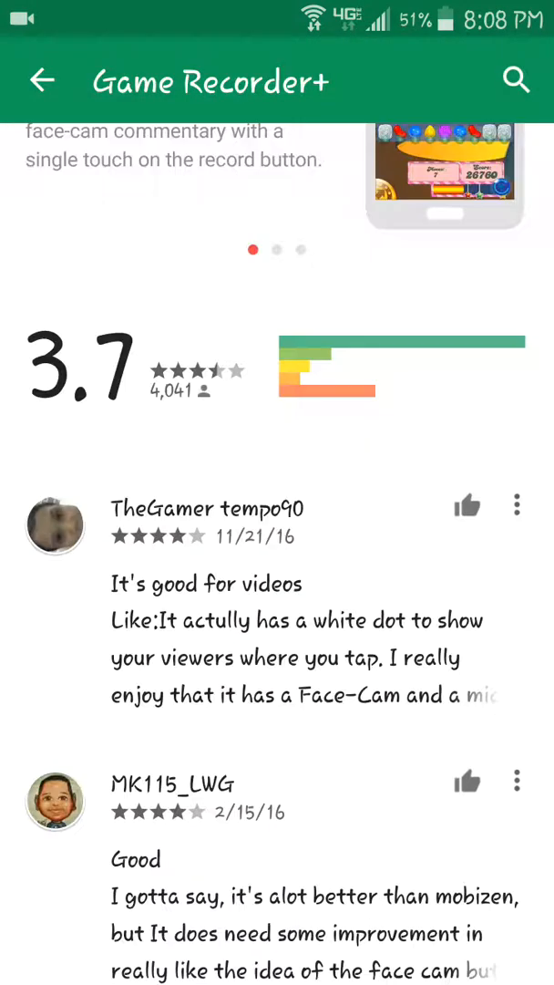
scroll("up", 3)
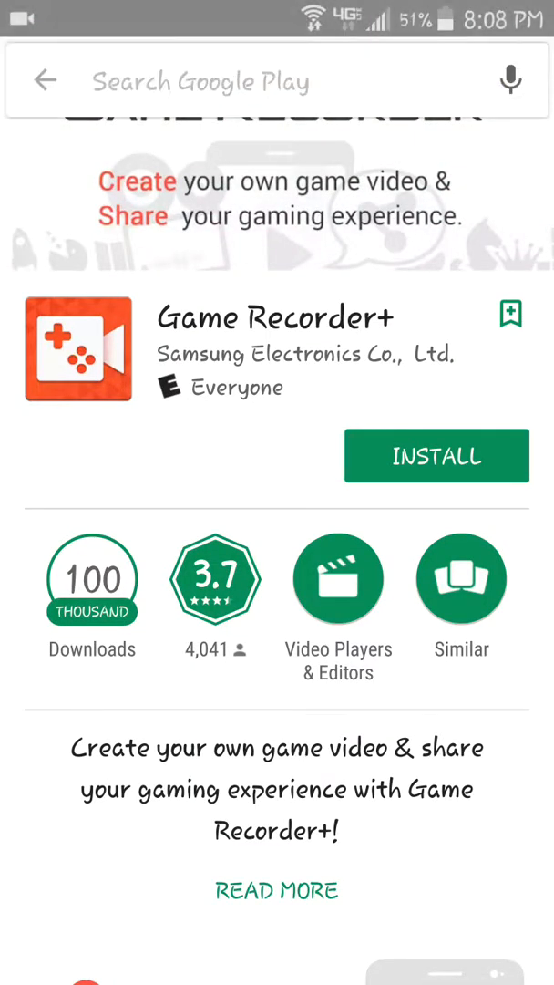
left_click(273, 80)
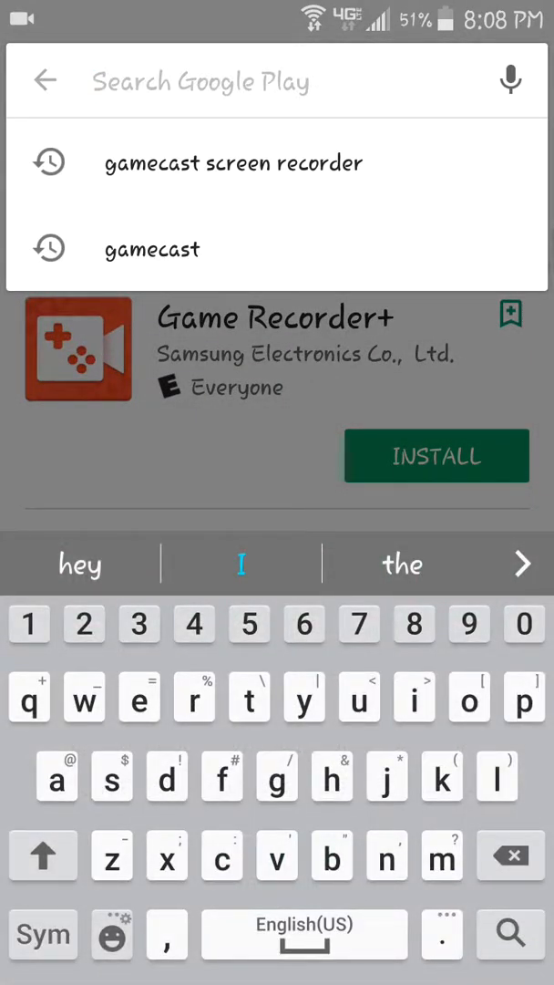
Search for 'recordable' and open the FREE screen recorder NO ROOT result
type("recorda")
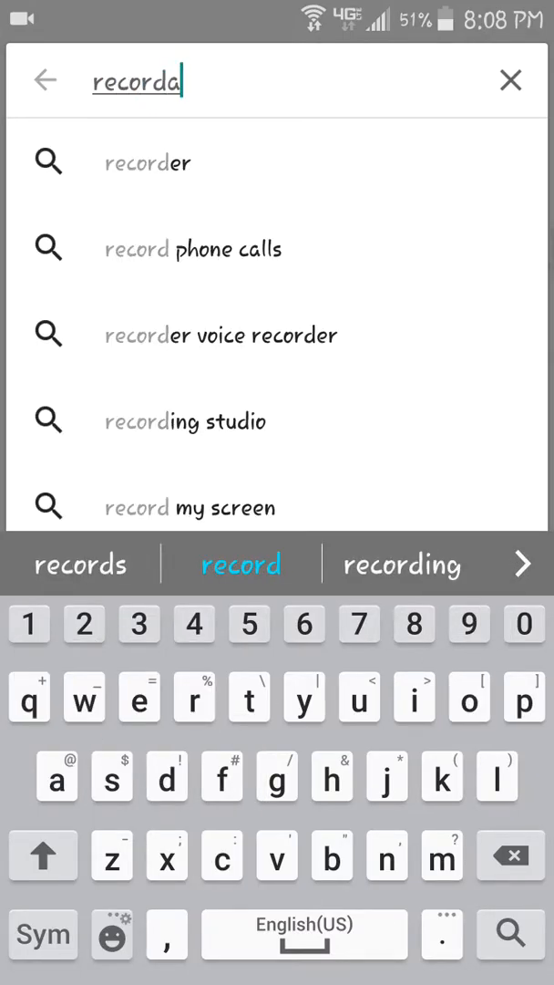
type("ble")
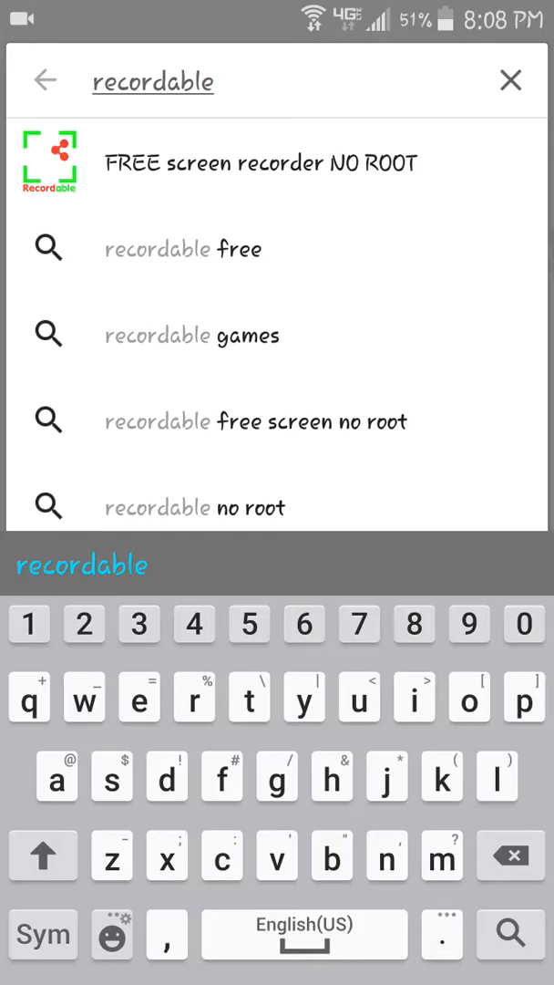
left_click(509, 933)
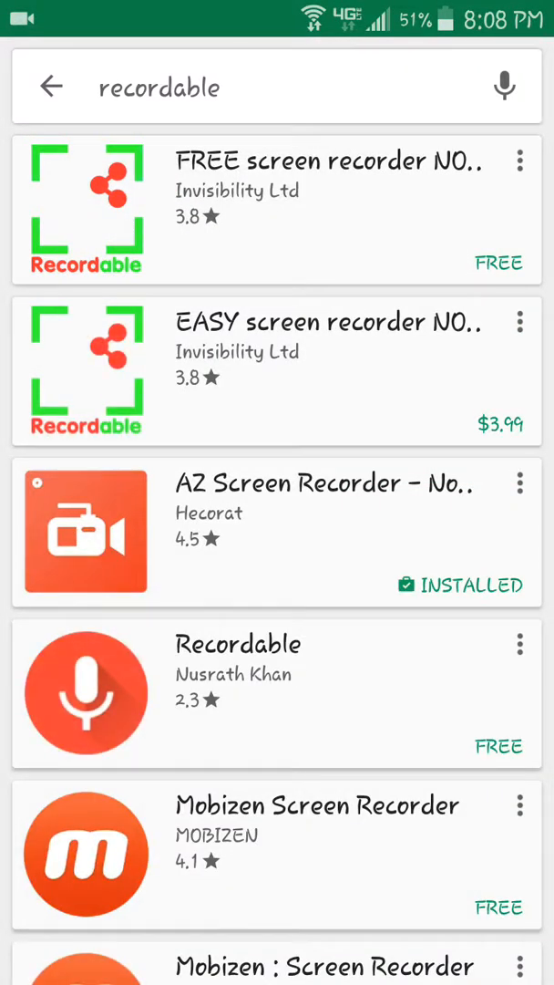
left_click(273, 209)
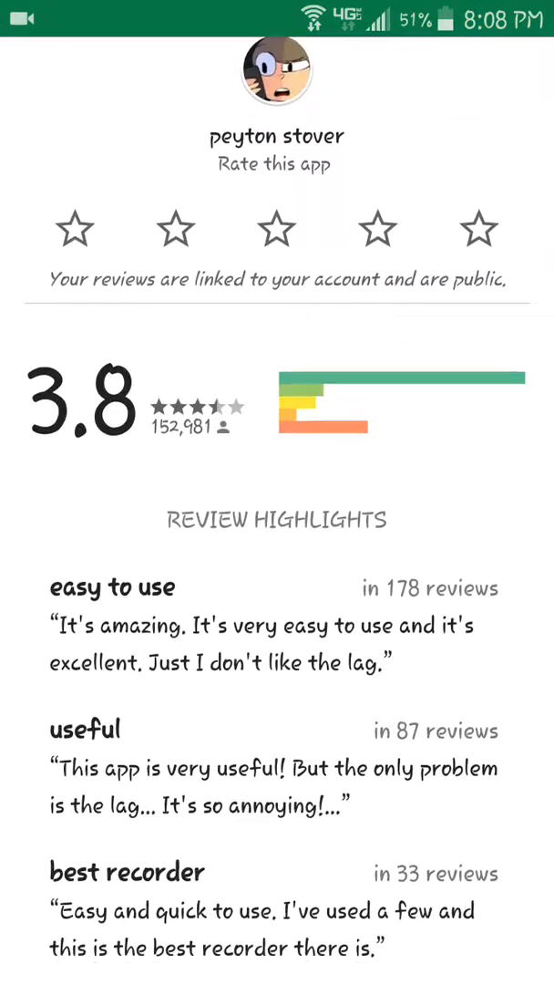
Scroll through the Invisibility Ltd app page and its screenshot carousels
scroll("down", 3)
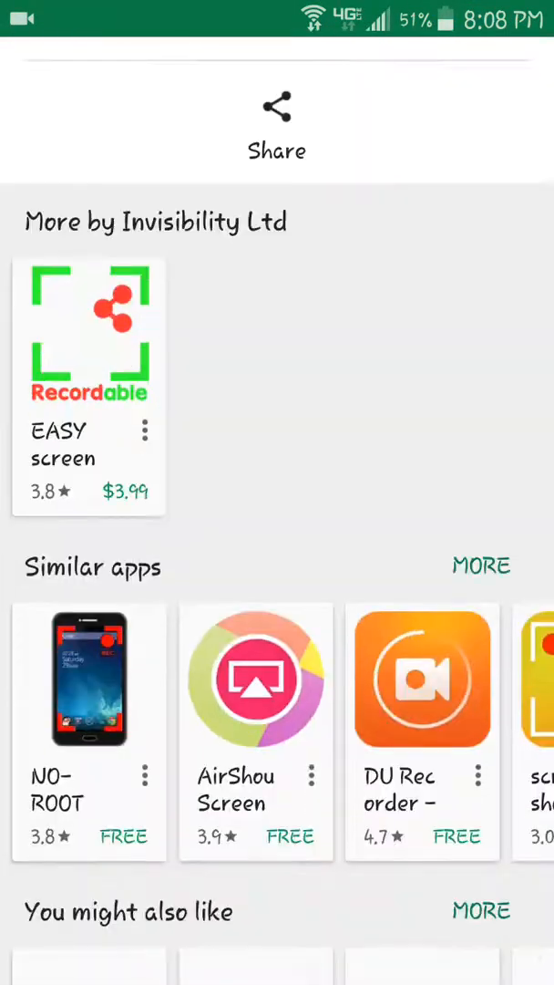
scroll("down", 3)
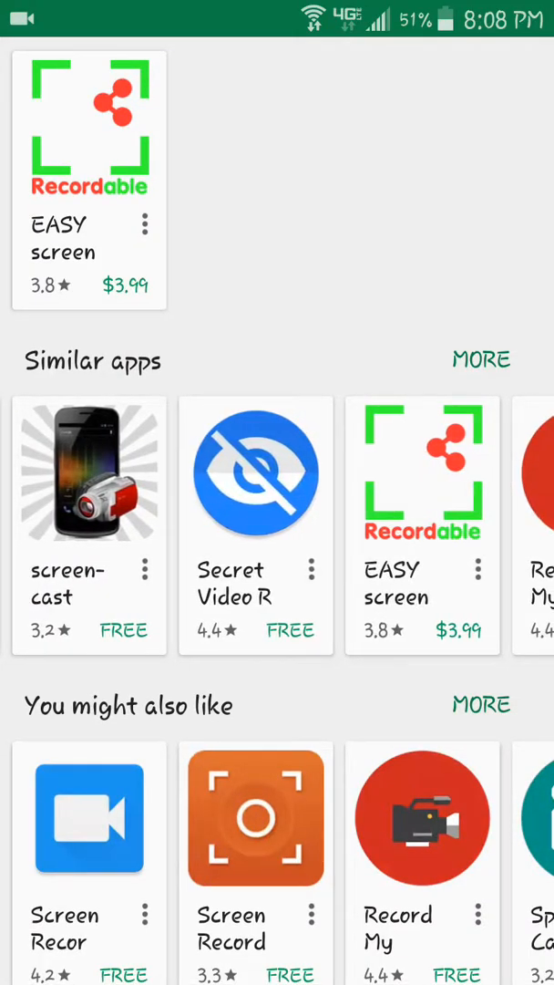
scroll("left", 3)
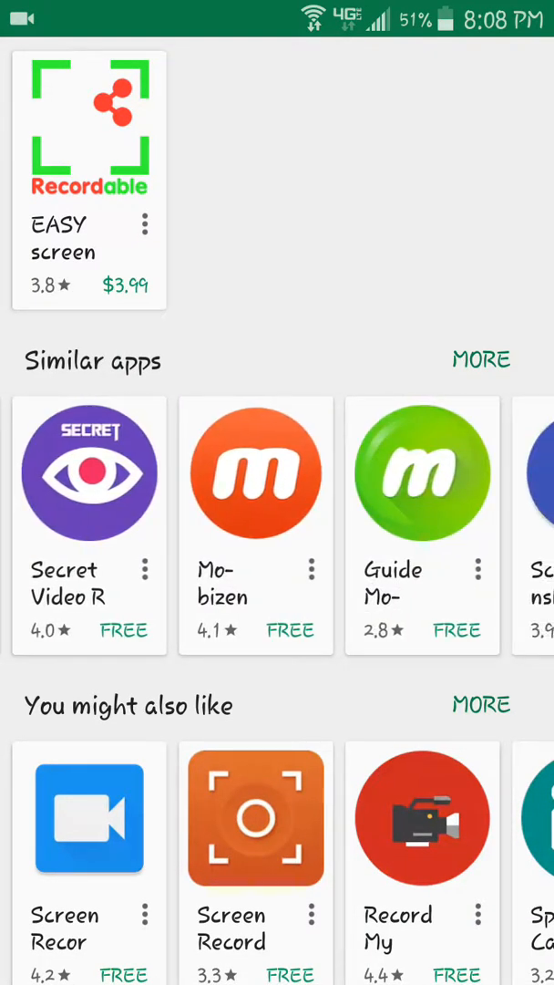
scroll("left", 3)
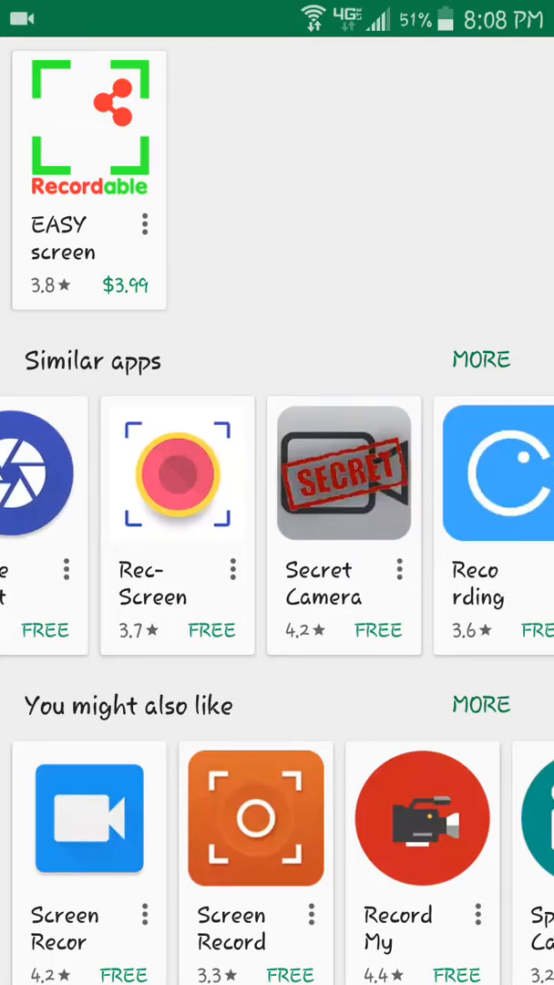
scroll("left", 3)
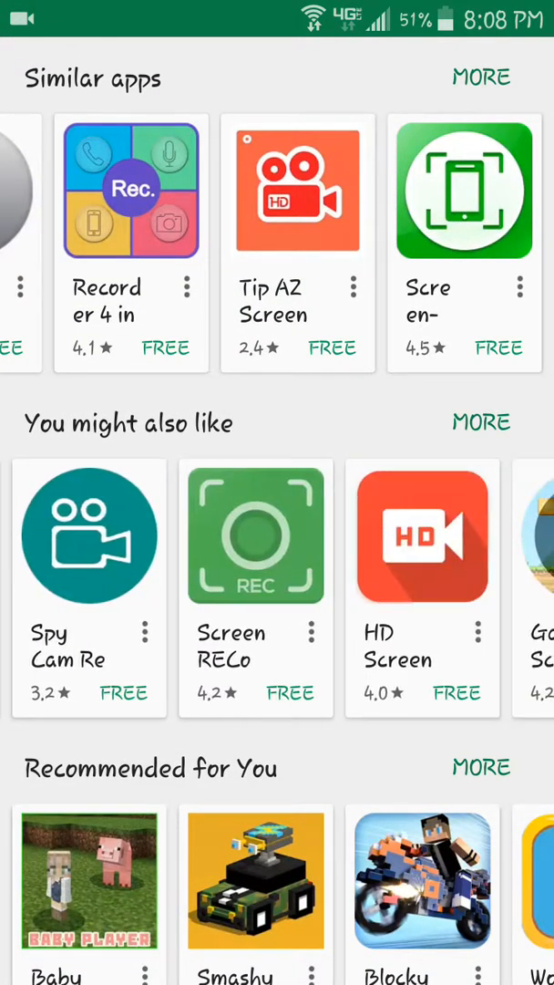
scroll("left", 3)
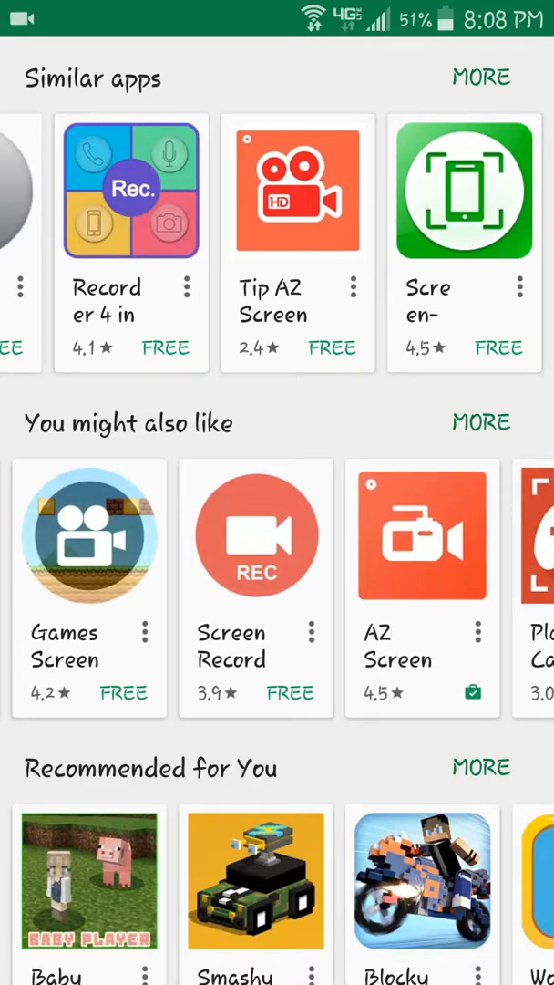
scroll("left", 3)
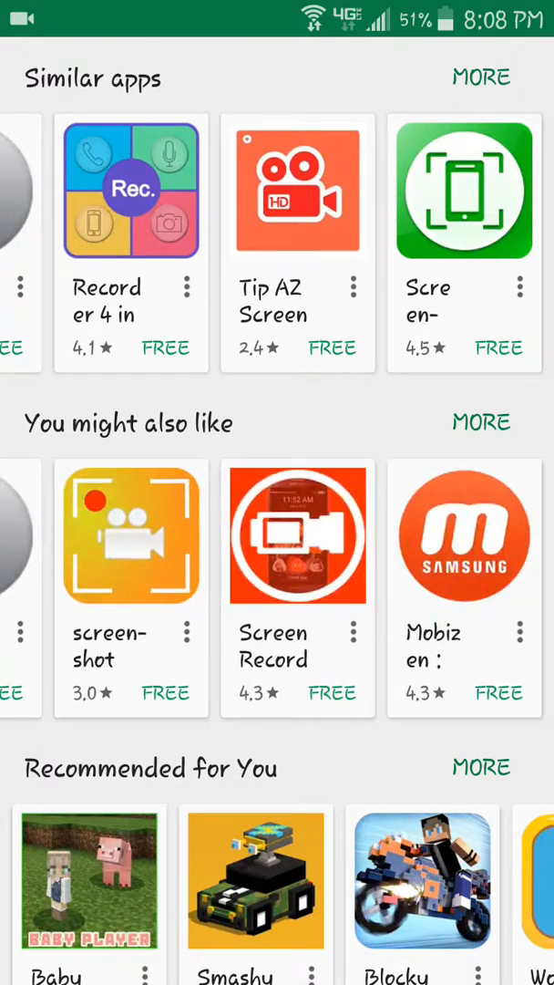
scroll("down", 3)
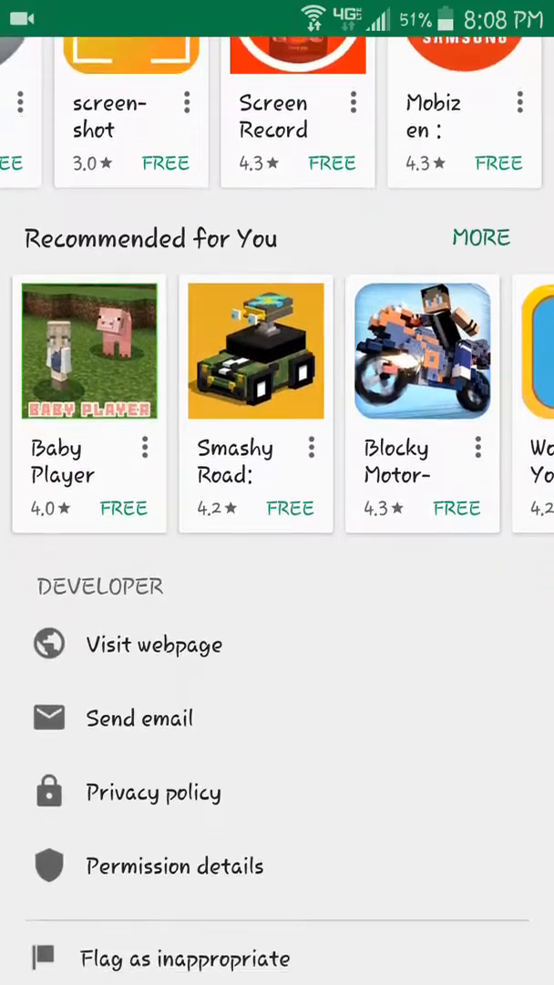
scroll("left", 3)
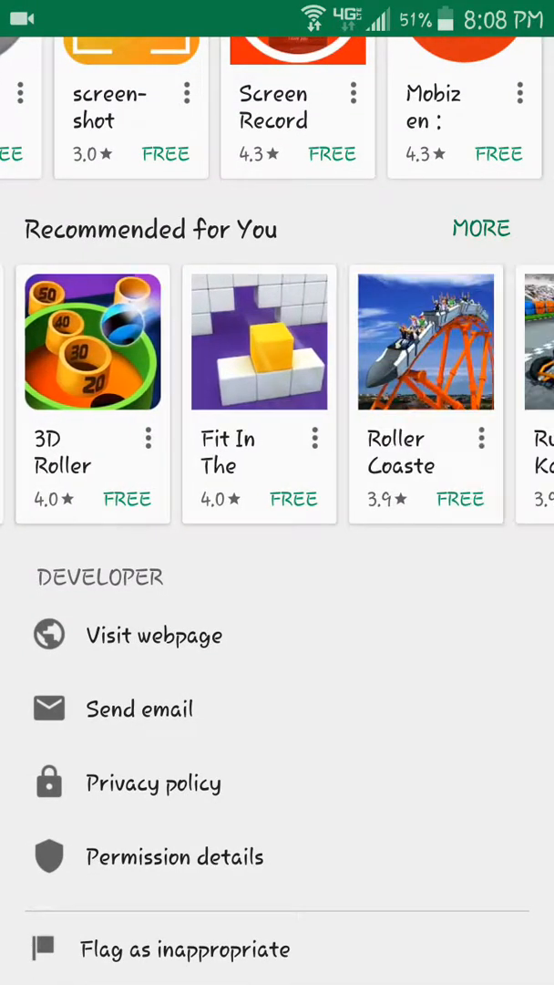
scroll("left", 3)
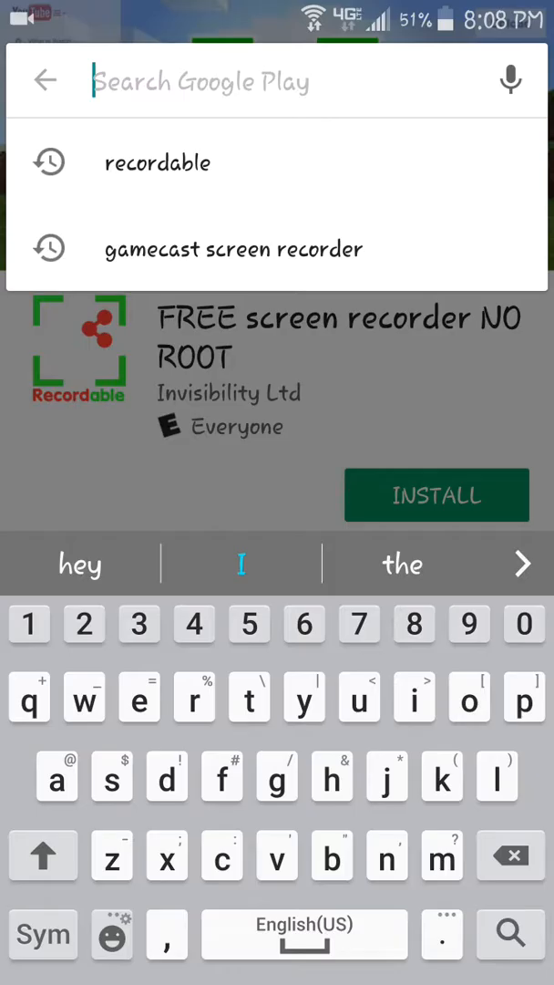
Type 'AZ screen' and choose the 'az screen recorder' suggestion
left_click(43, 855)
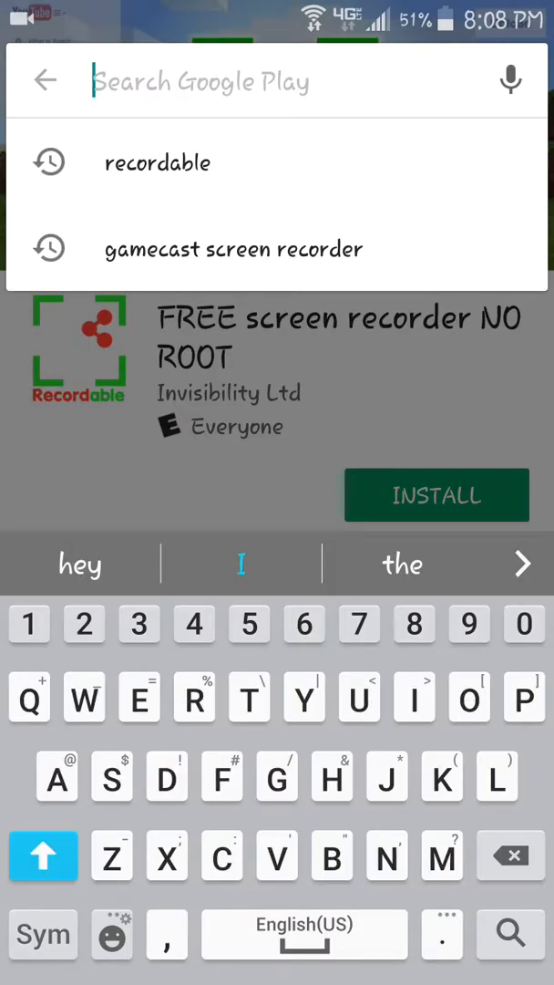
type("AZ screen")
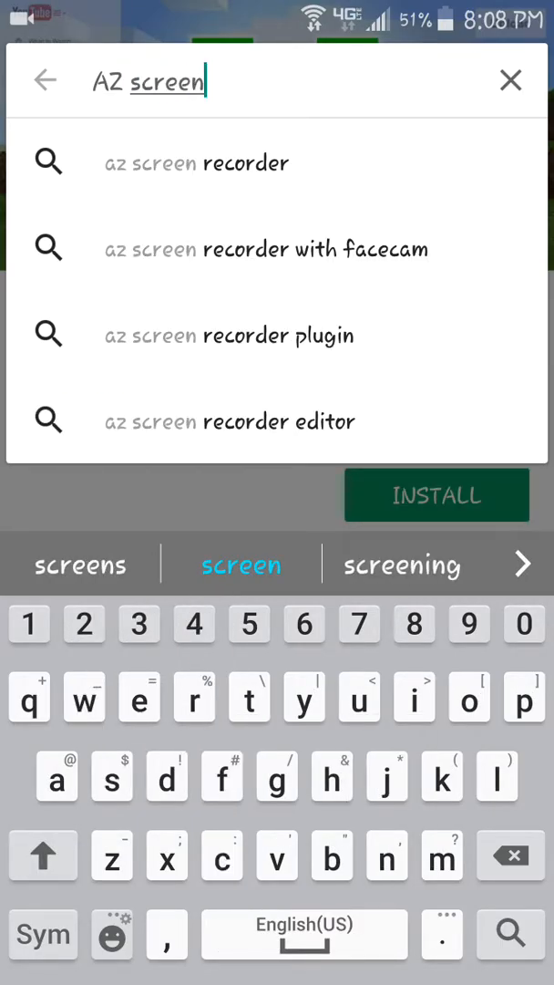
left_click(196, 162)
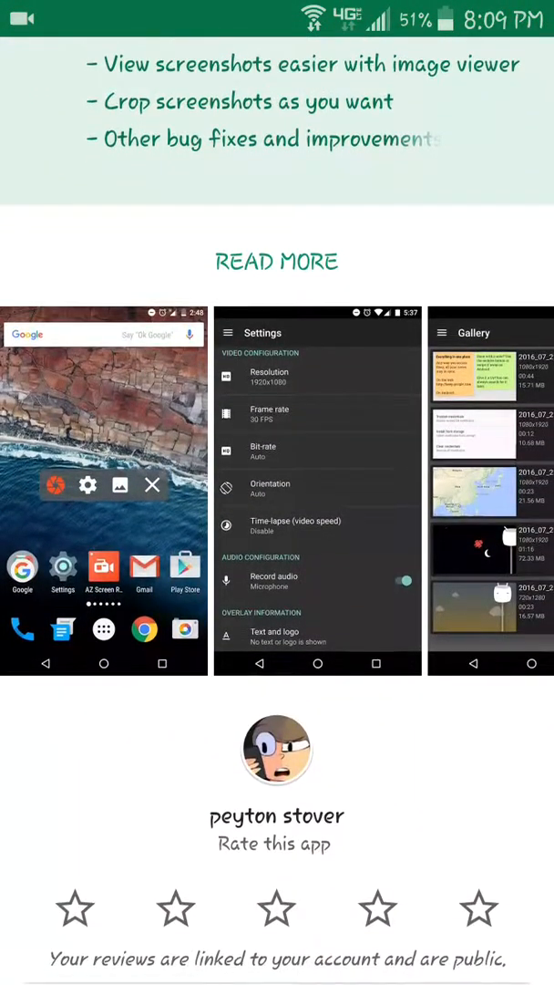
scroll("down", 3)
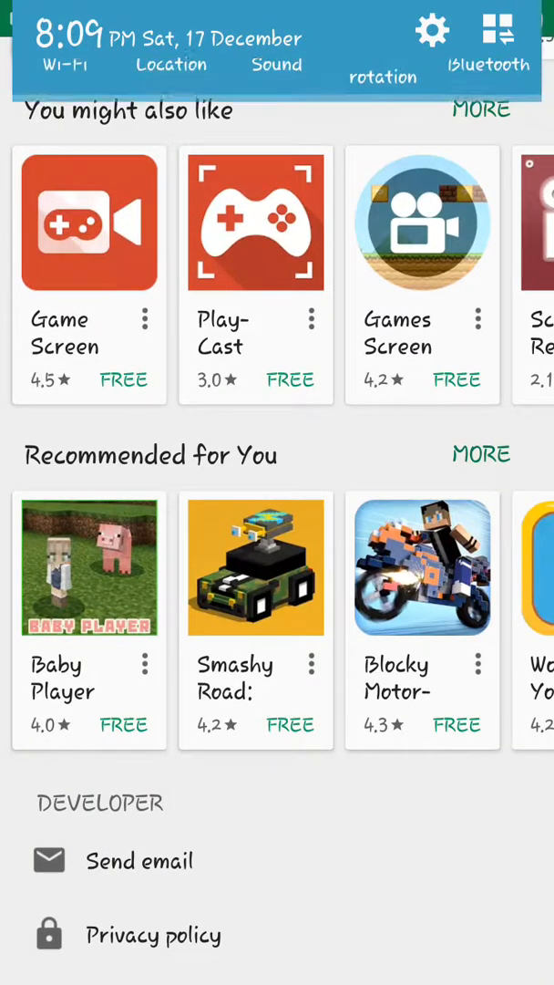
left_click_drag(274, 18, 273, 365)
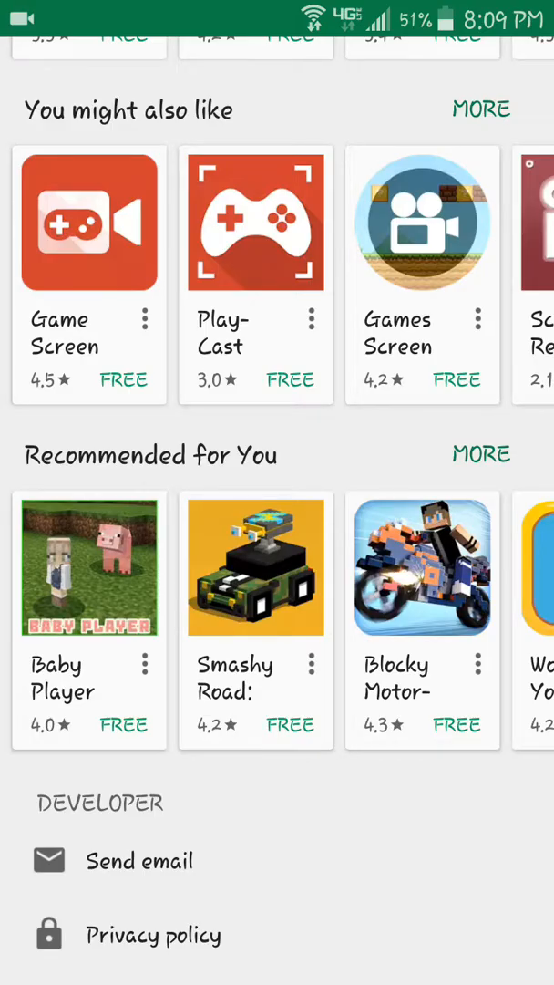
Open DGenius Mobile's Game Screen Recorder and browse its reviews and similar apps
left_click(89, 224)
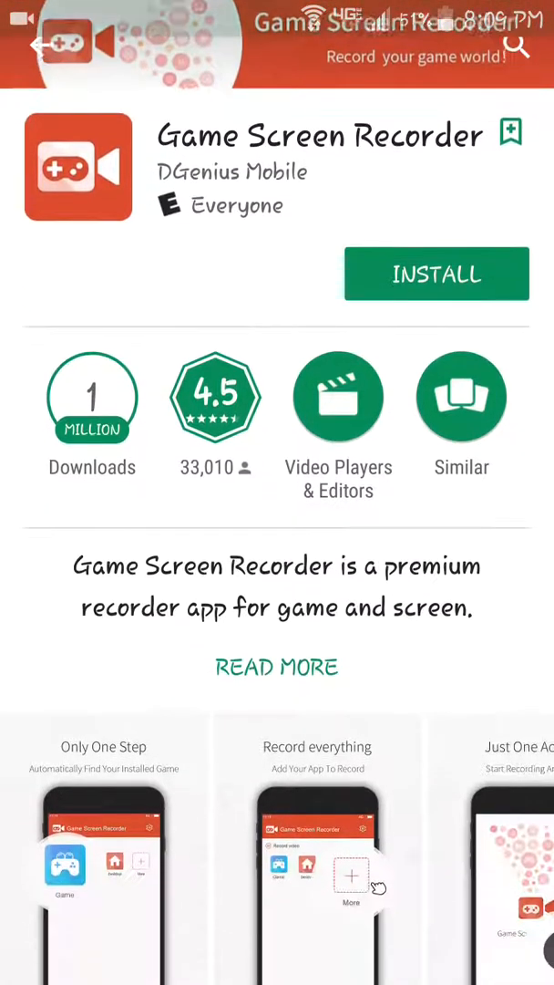
scroll("down", 3)
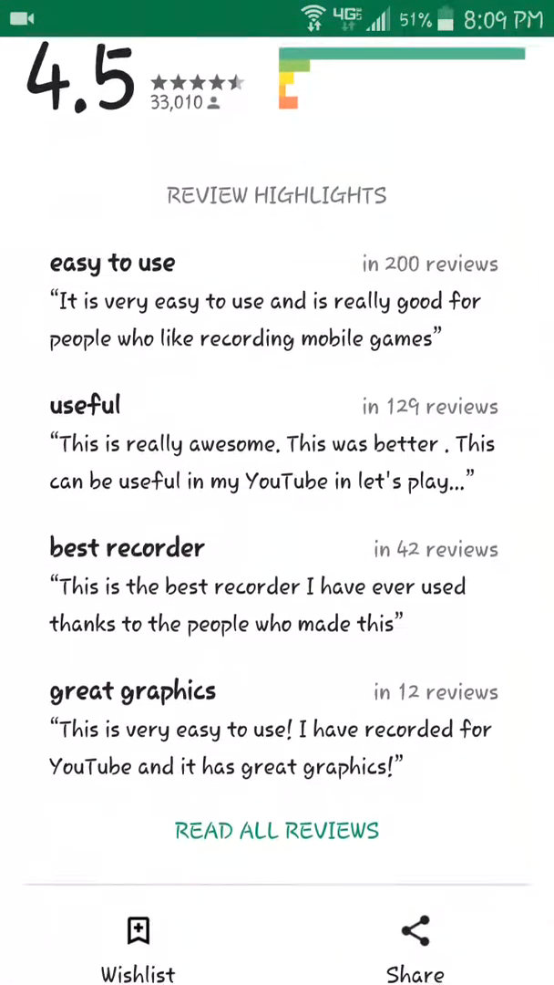
scroll("up", 3)
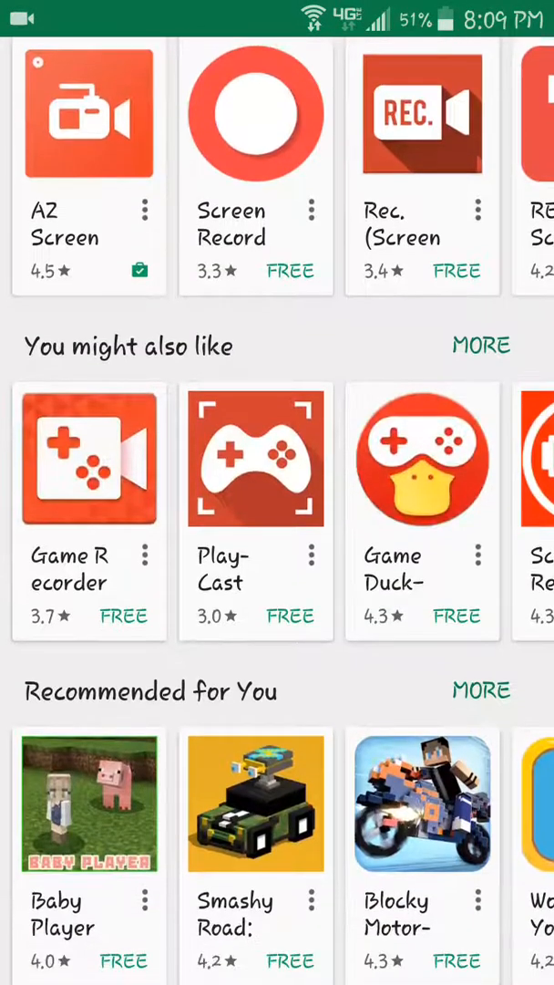
scroll("up", 3)
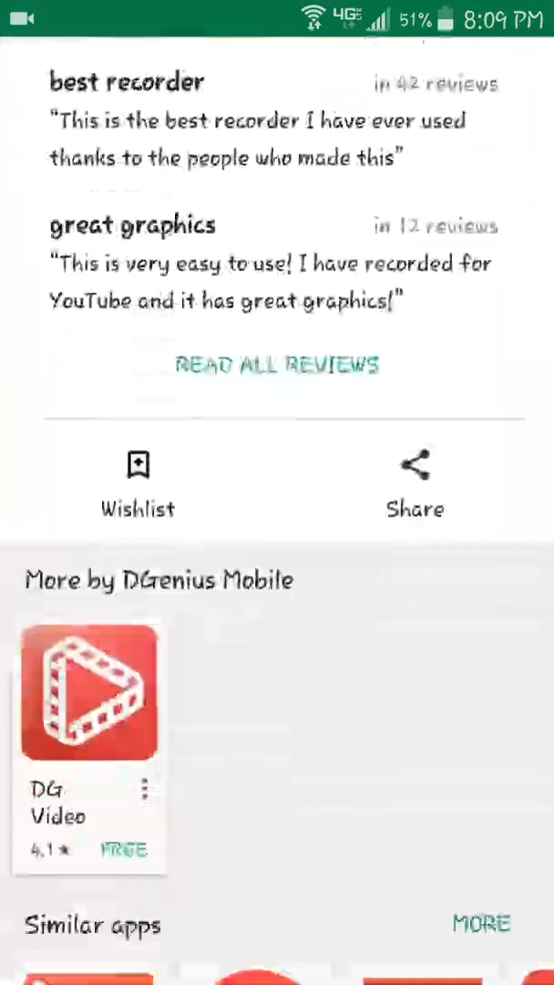
scroll("down", 3)
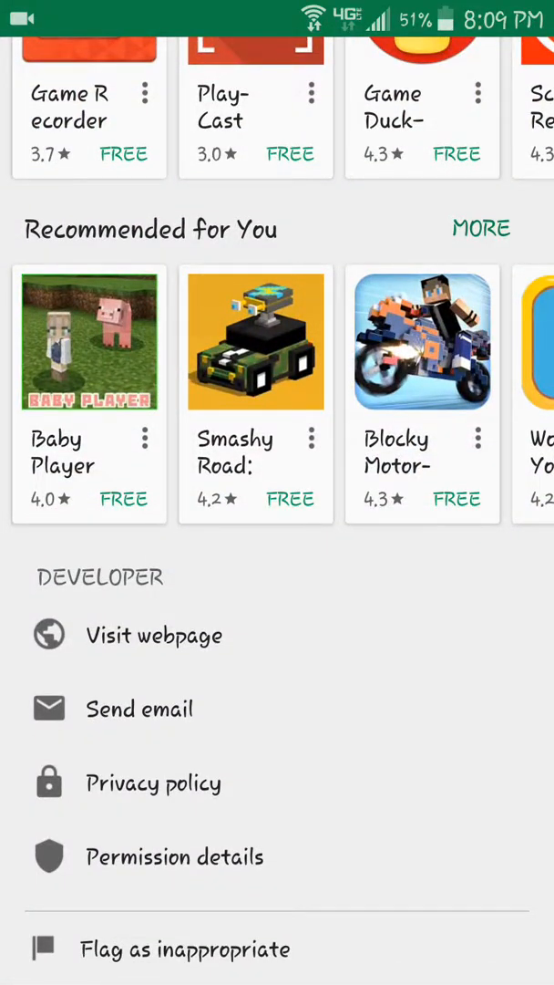
scroll("left", 3)
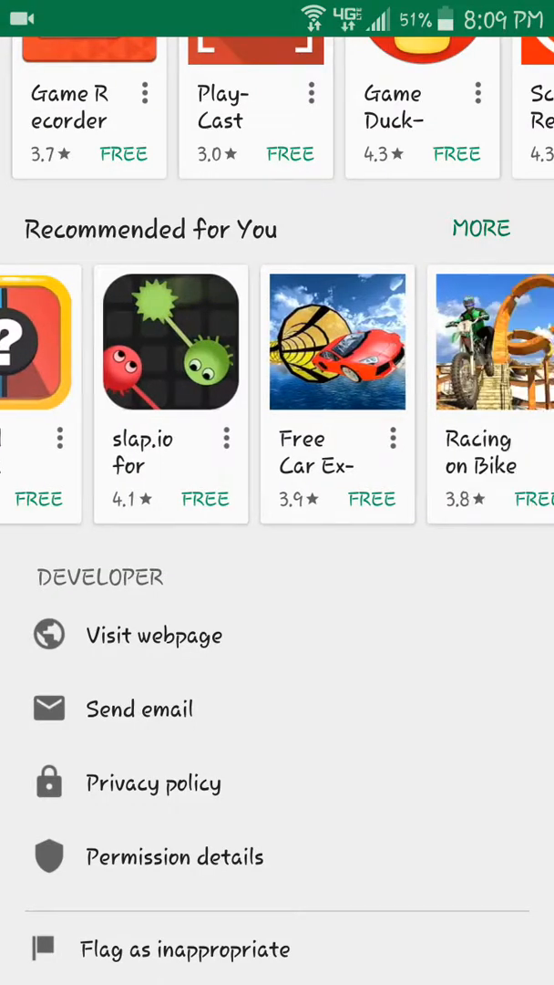
scroll("left", 3)
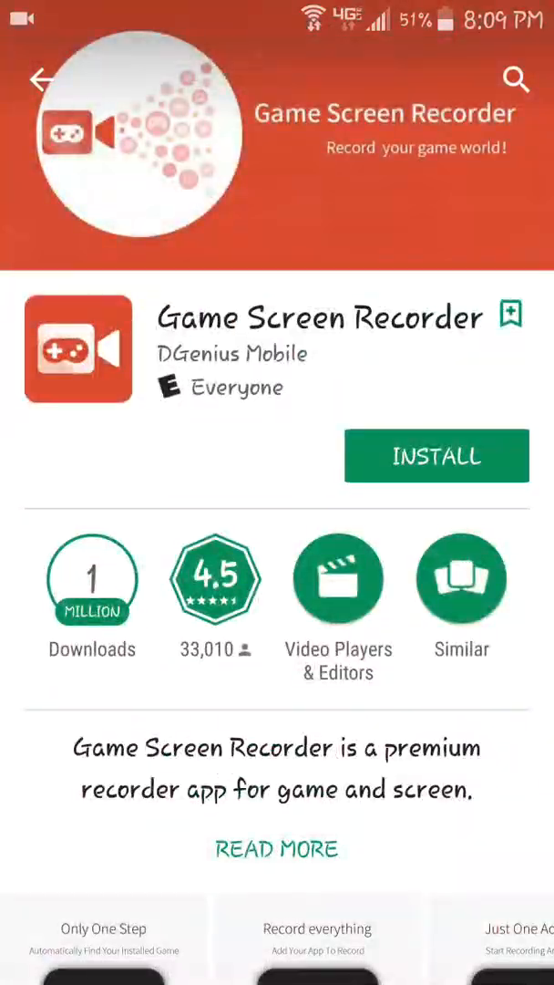
scroll("down", 3)
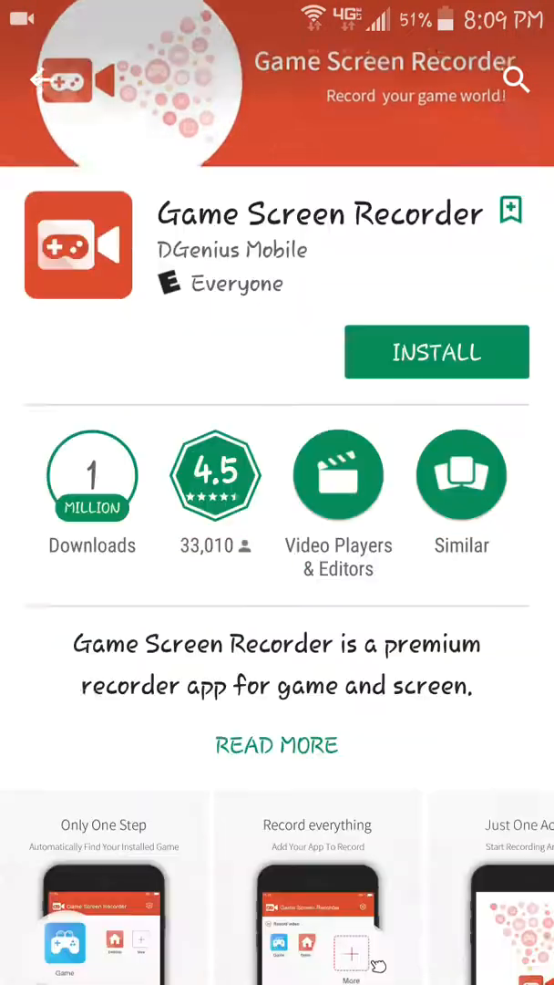
scroll("down", 3)
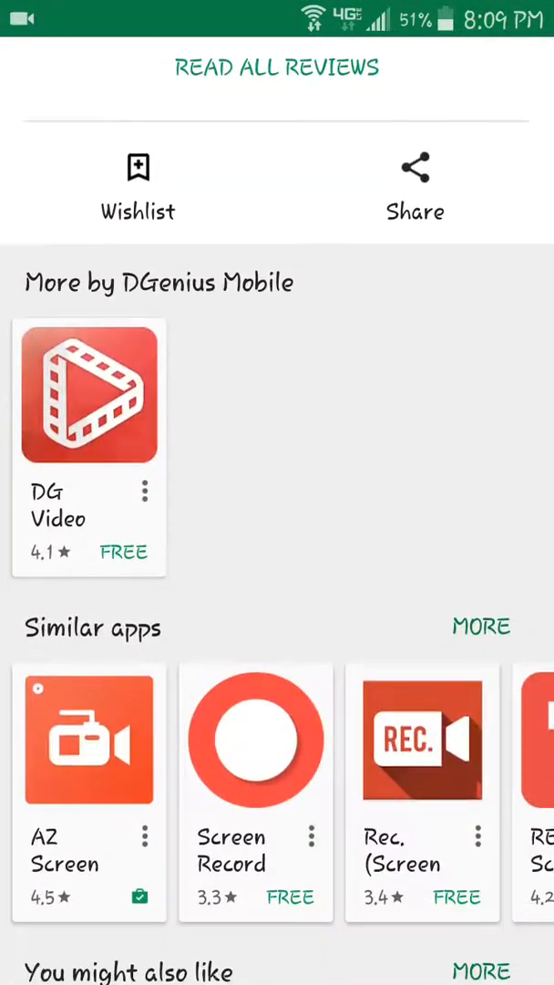
scroll("up", 3)
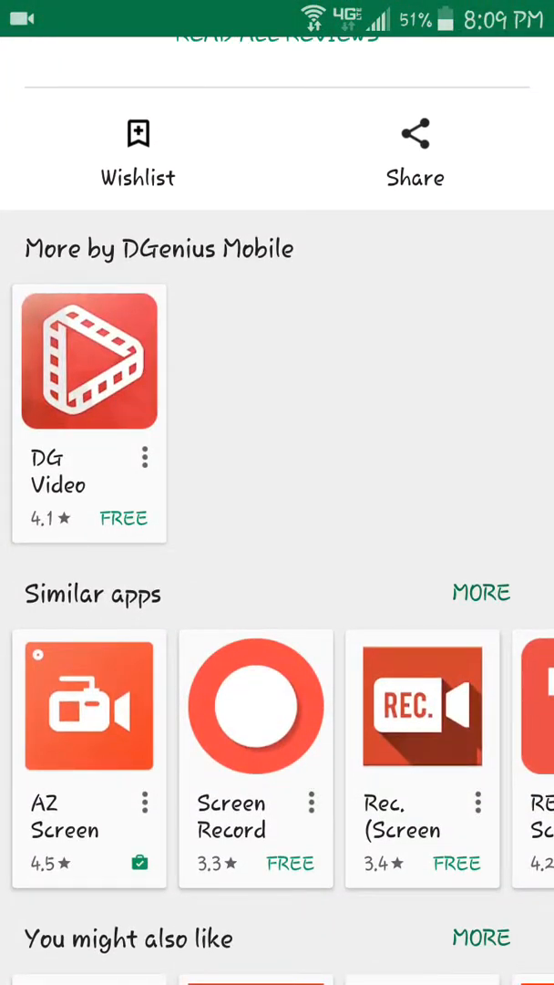